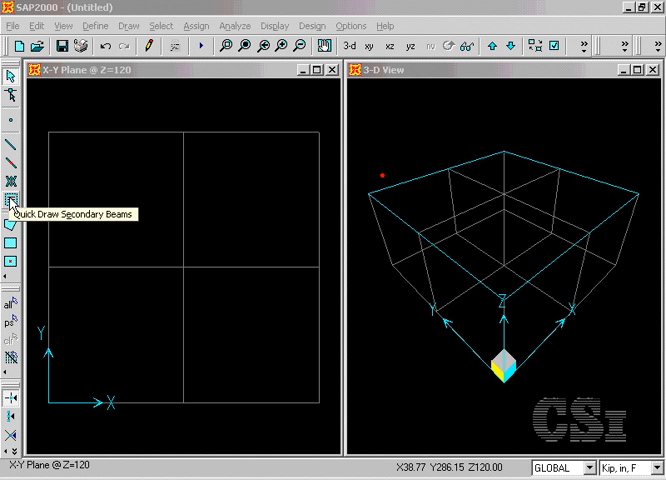
pyautogui.moveTo(12, 243)
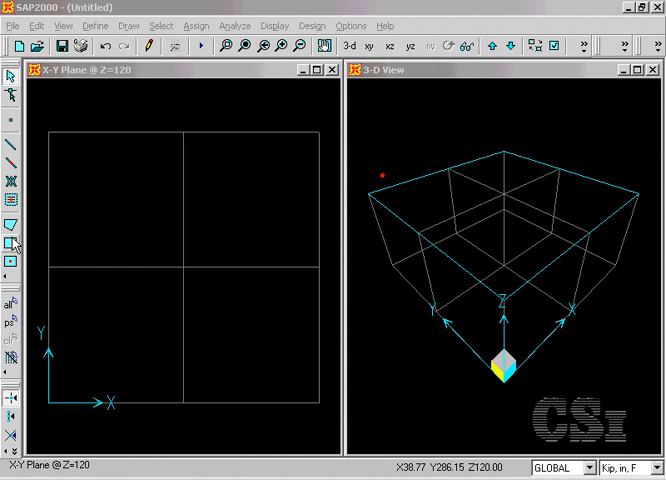
pyautogui.moveTo(13, 222)
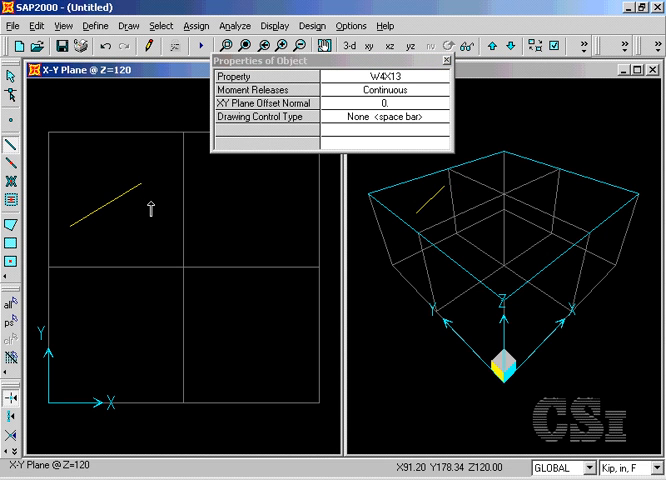
pyautogui.moveTo(55, 140)
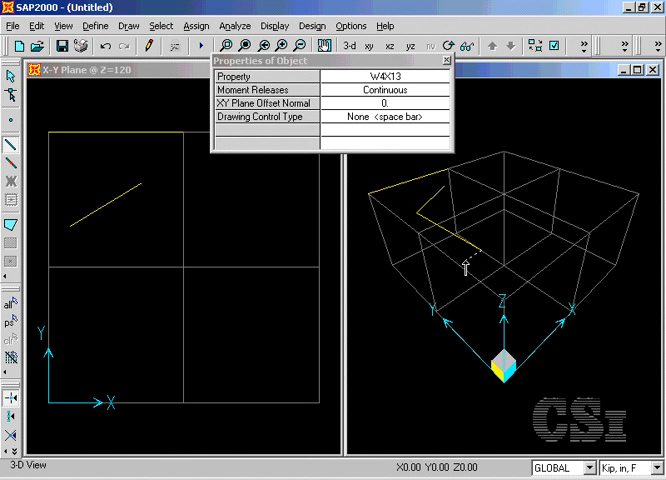
pyautogui.moveTo(437, 253)
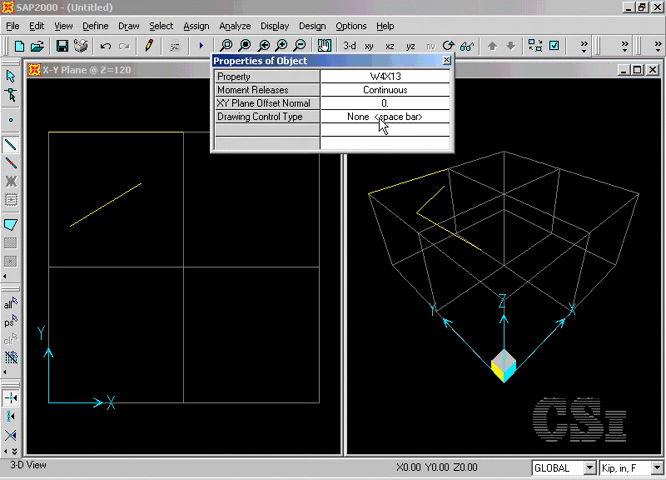
# Redraw the frames as two diagonal beams crossing in an X in the upper-left bay
pyautogui.click(438, 118)
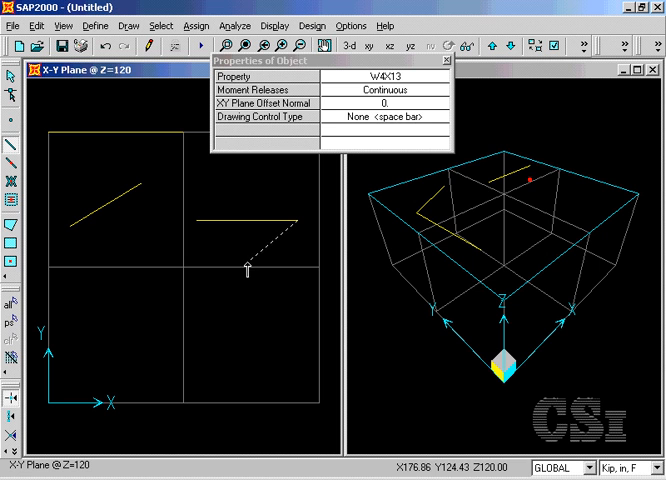
pyautogui.press('v')
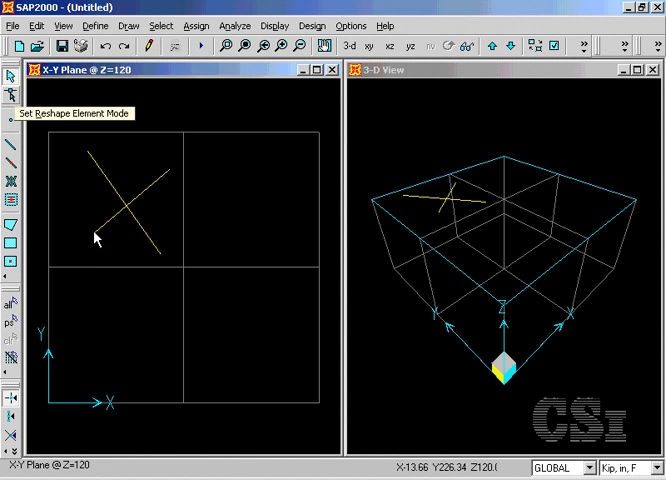
# Align the beam's lower end point to X-ordinate 0 on the left grid line
pyautogui.click(90, 235)
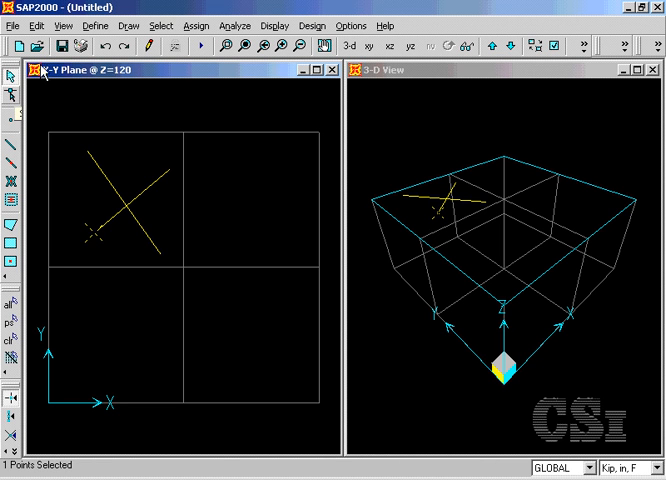
pyautogui.click(37, 25)
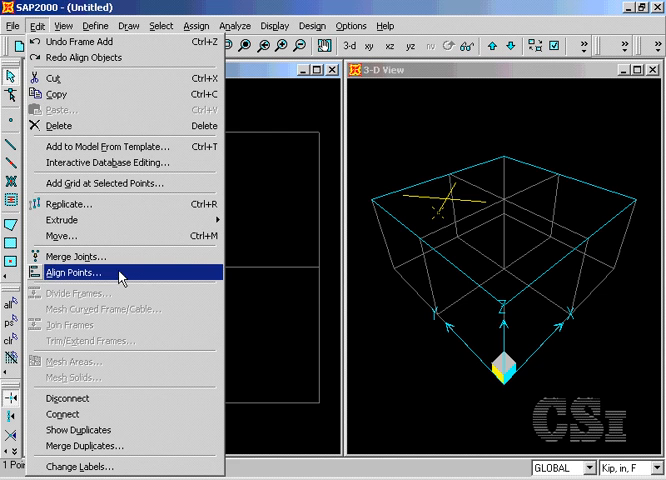
pyautogui.click(74, 272)
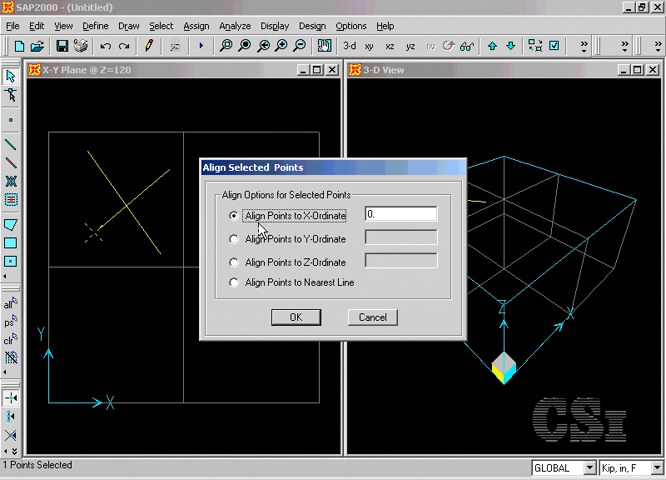
pyautogui.moveTo(322, 272)
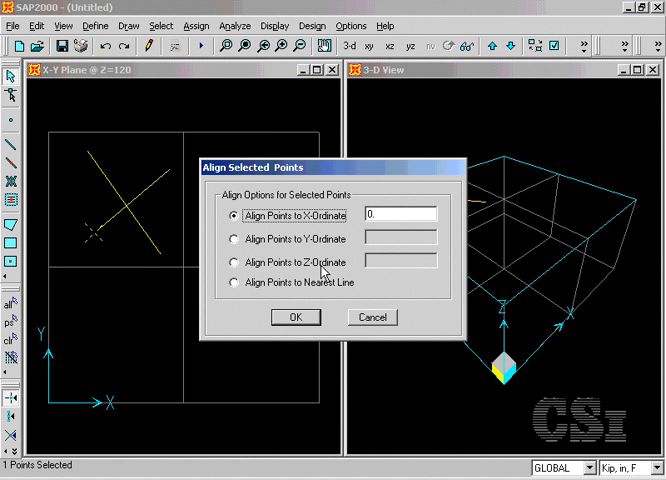
pyautogui.click(295, 317)
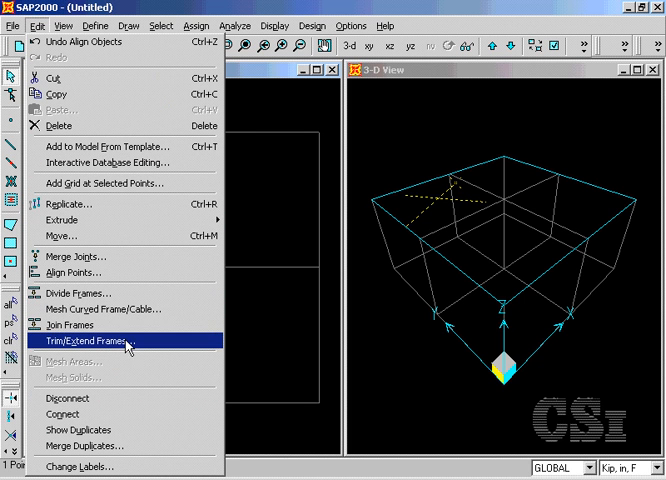
# Apply Trim Frames to the two crossing beams at the selected point
pyautogui.click(85, 341)
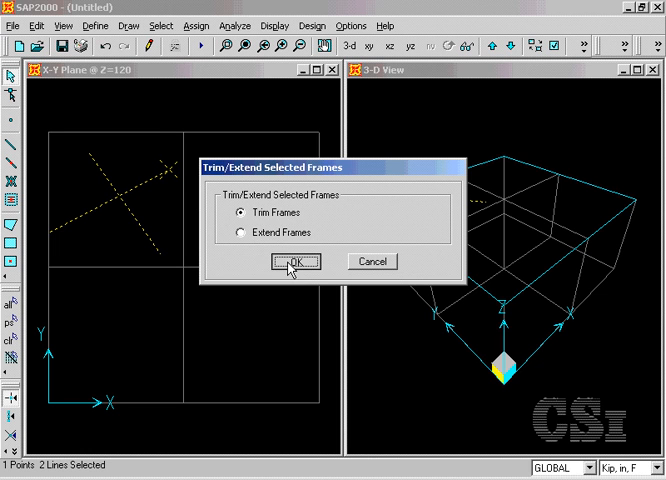
pyautogui.click(294, 261)
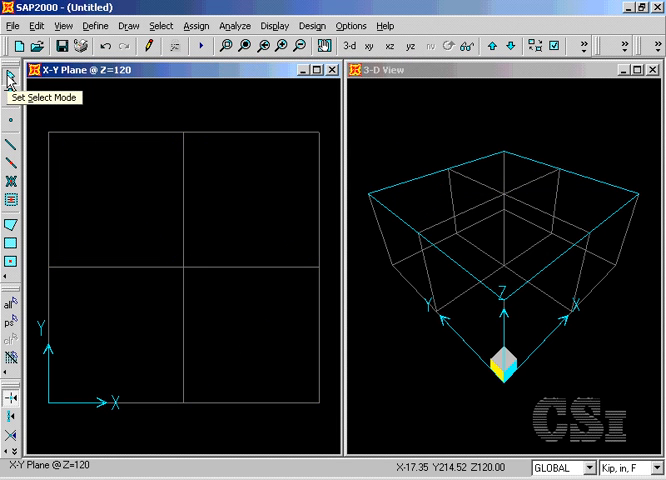
pyautogui.moveTo(10, 208)
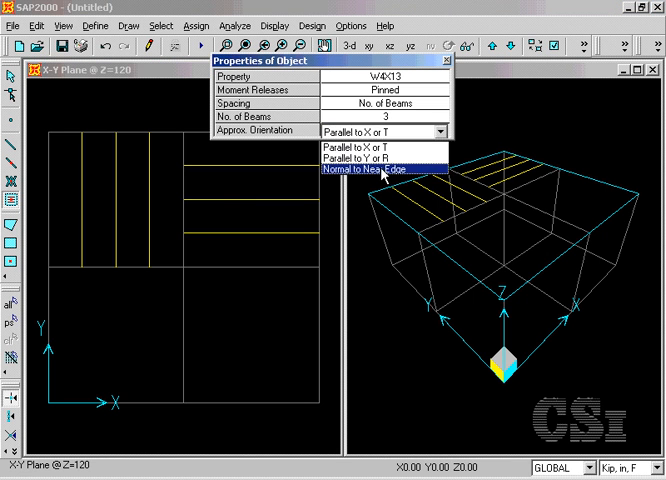
pyautogui.click(383, 169)
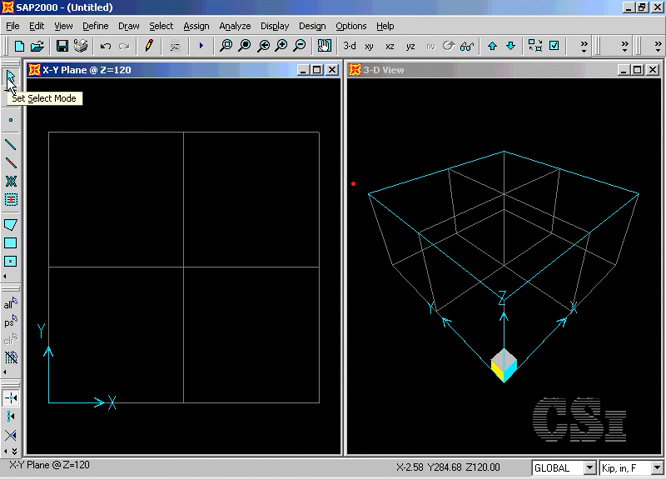
pyautogui.moveTo(10, 224)
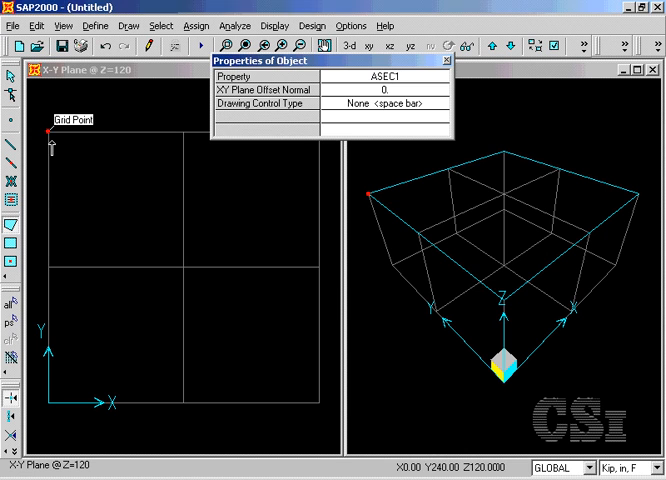
pyautogui.moveTo(53, 133); pyautogui.dragTo(186, 133)
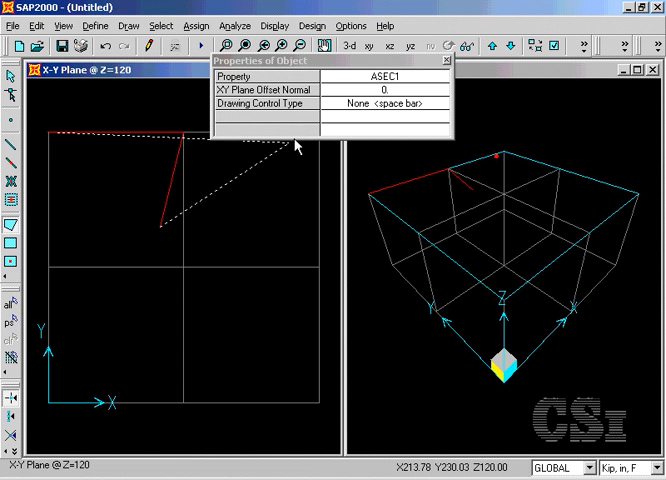
pyautogui.click(440, 104)
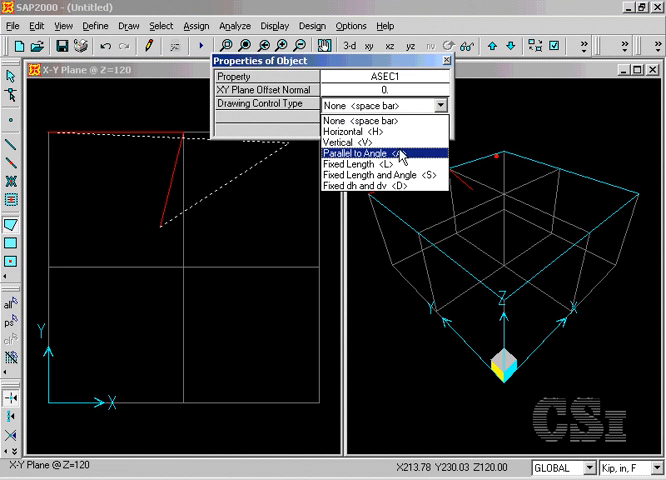
pyautogui.click(358, 131)
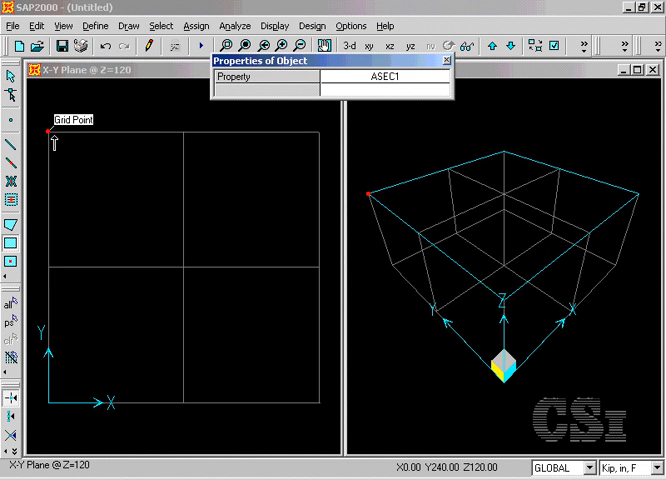
pyautogui.moveTo(52, 133); pyautogui.dragTo(185, 290)
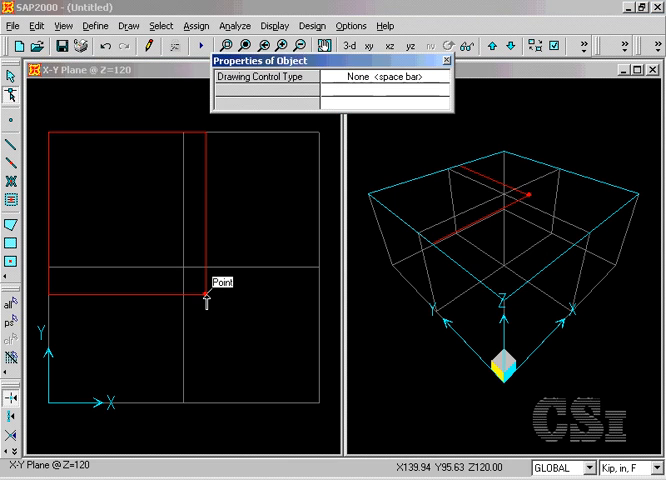
pyautogui.click(205, 295)
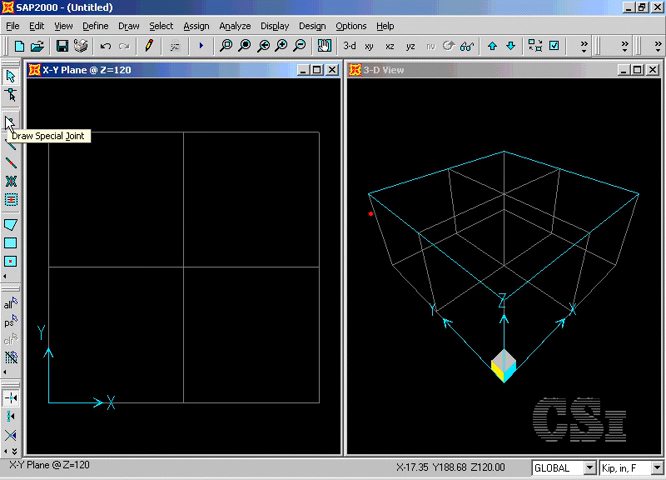
pyautogui.moveTo(10, 262)
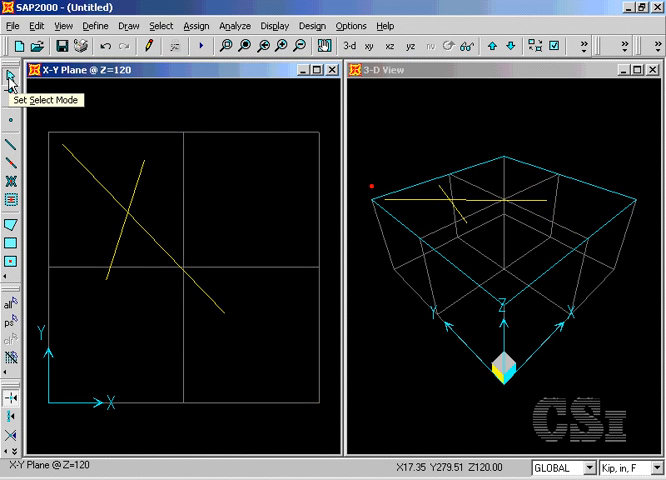
pyautogui.moveTo(10, 297)
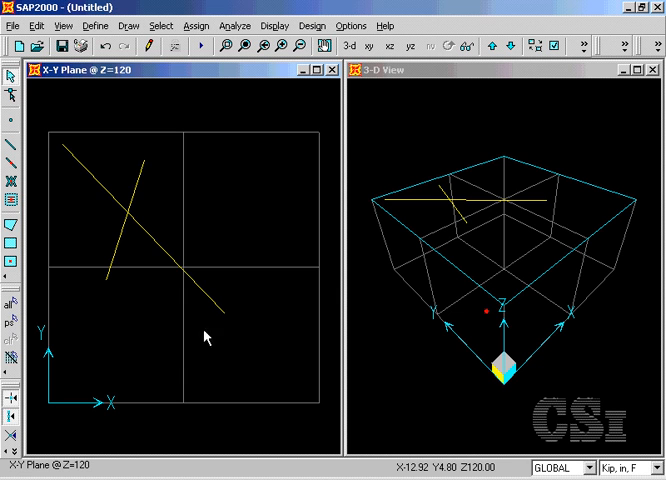
pyautogui.moveTo(123, 223)
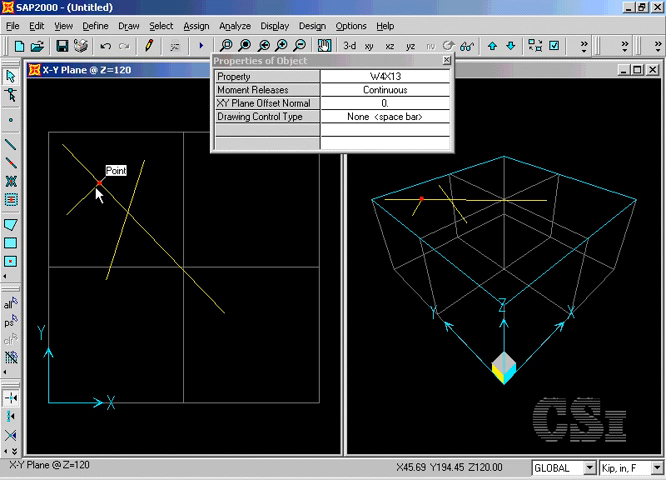
# End the short W4X13 beam by snapping to a point on the long diagonal beam
pyautogui.click(446, 60)
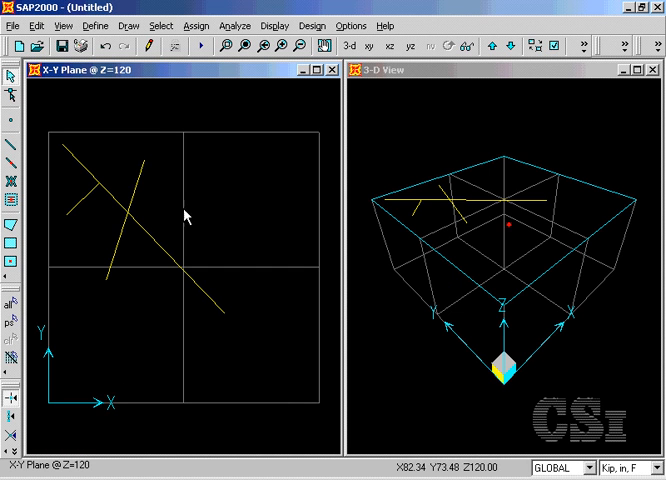
pyautogui.moveTo(310, 155)
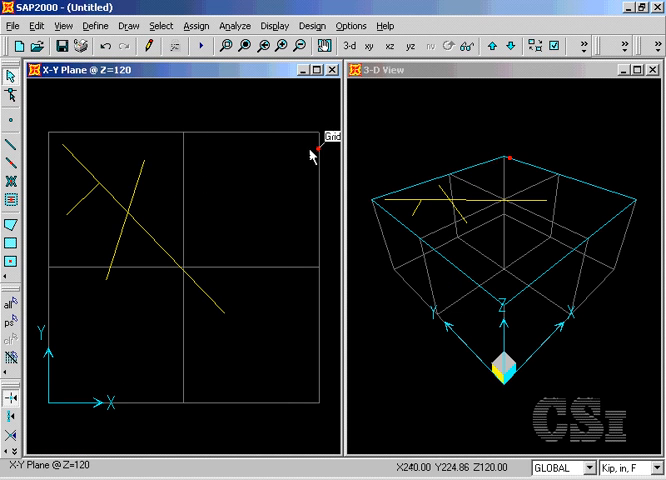
pyautogui.moveTo(320, 245)
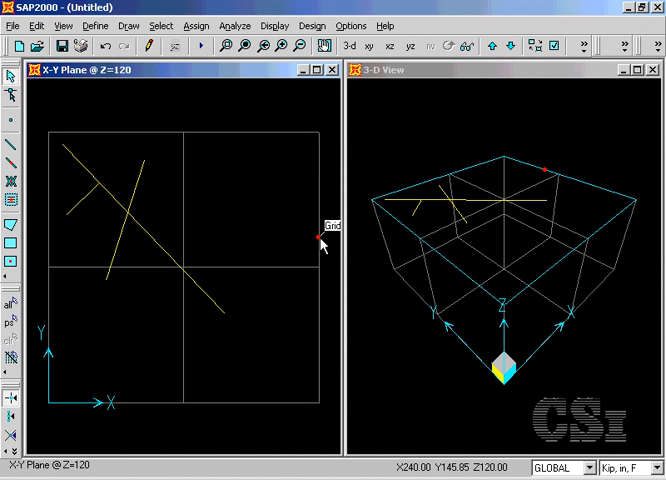